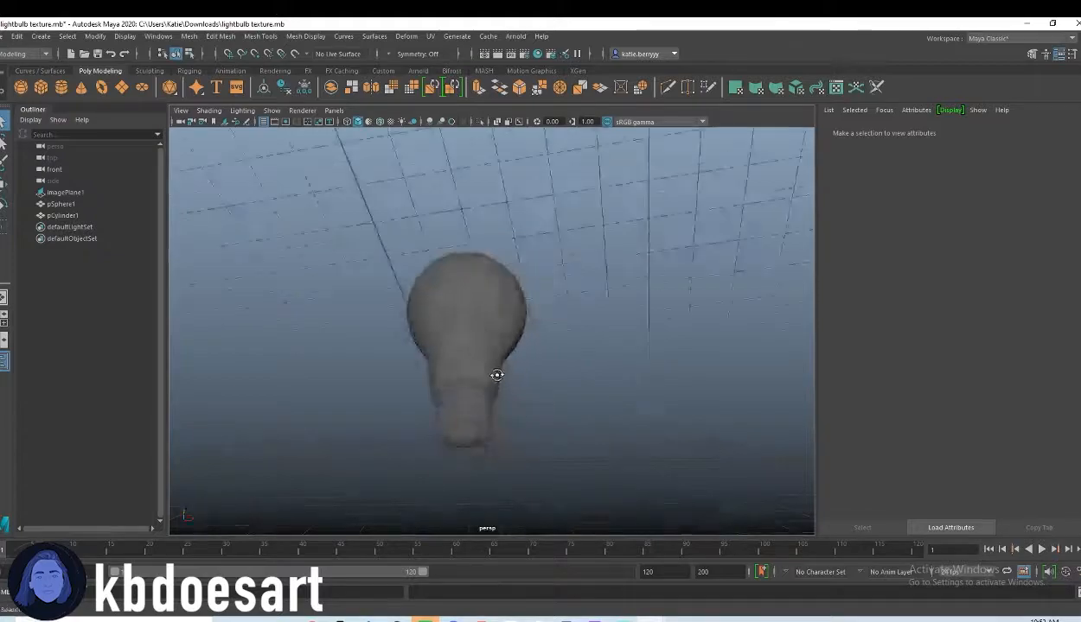
Step: Give the screw base cylinder a new aiStandardSurface material and darken its Base settings
click(62, 216)
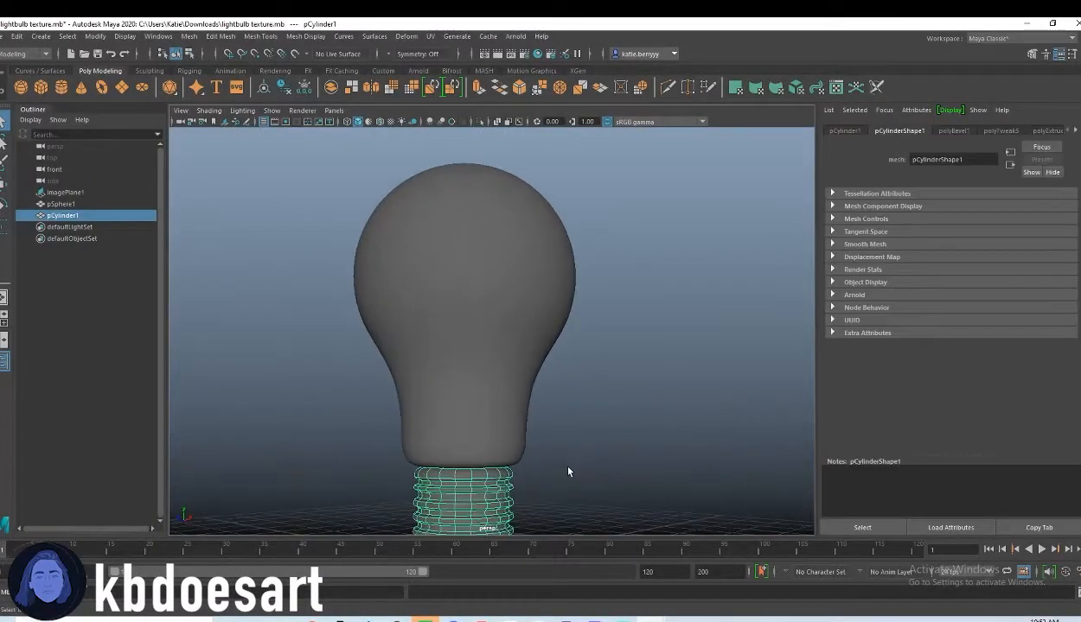
drag(568, 471, 565, 417)
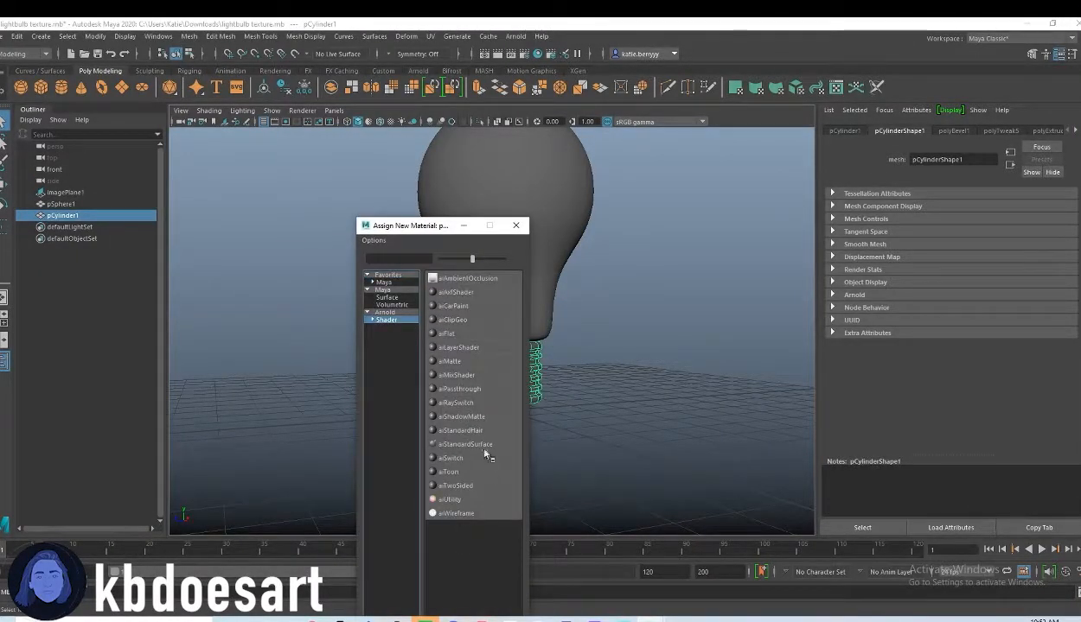
click(465, 444)
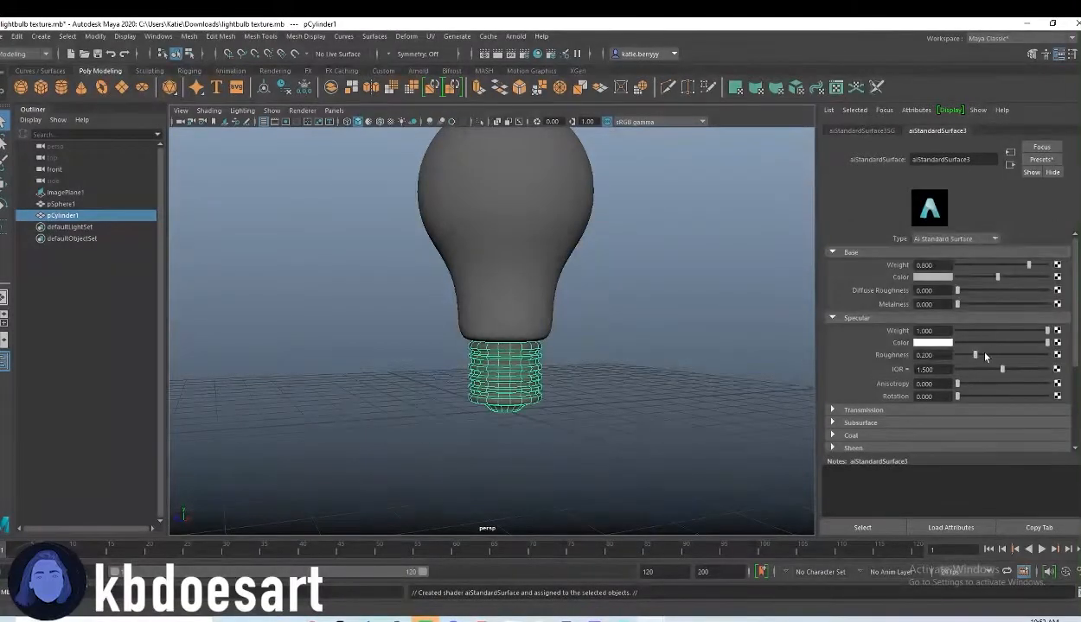
drag(956, 304, 1040, 304)
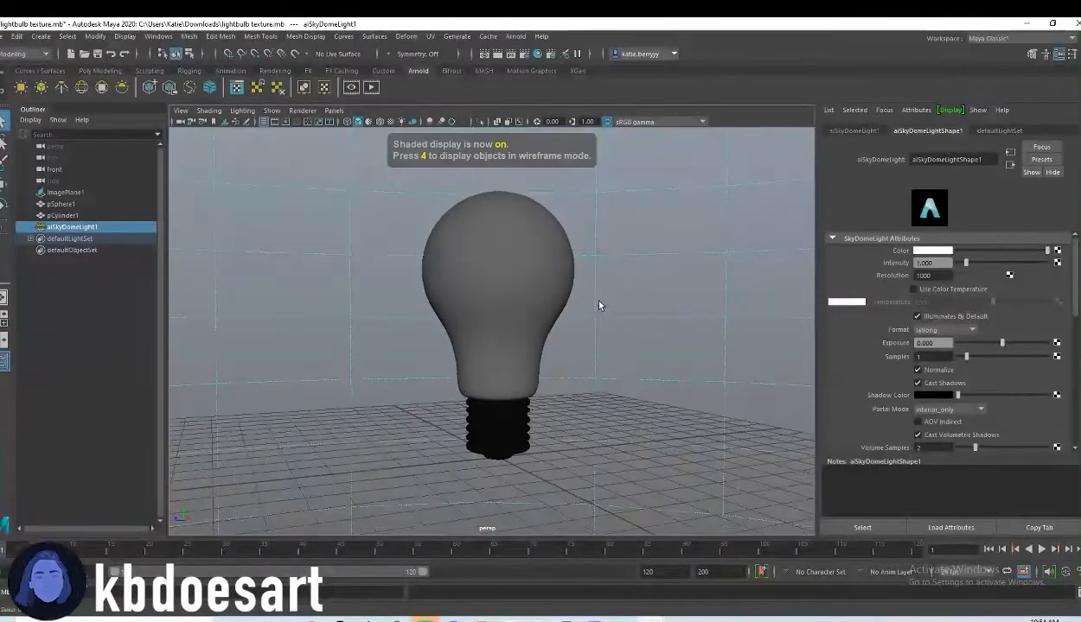
Step: Assign a new aiStandardSurface material to the glass bulb sphere
right_click(480, 303)
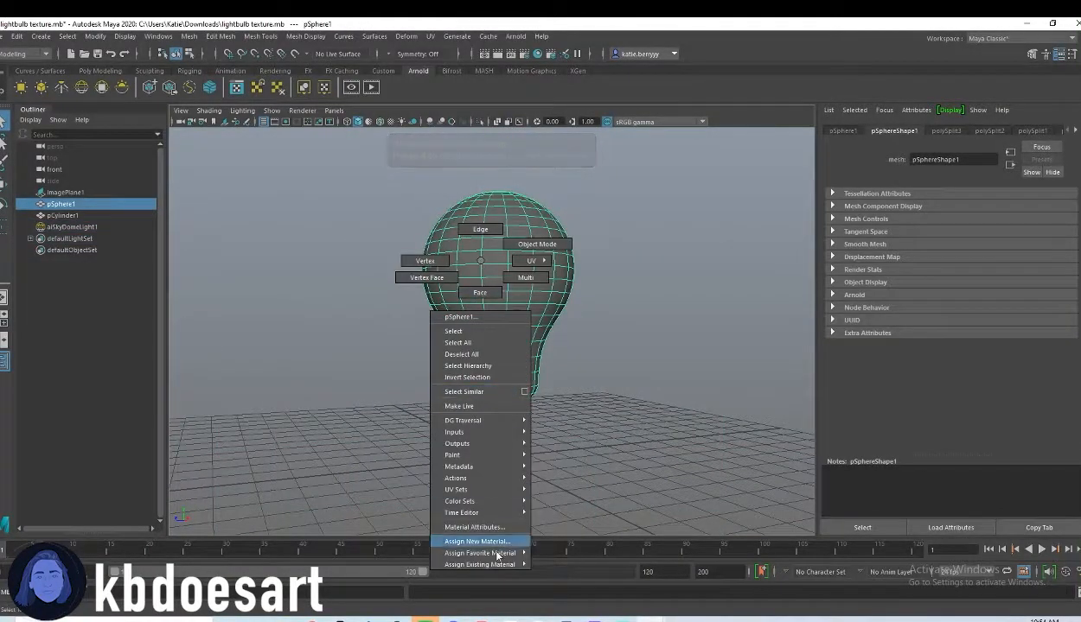
click(477, 541)
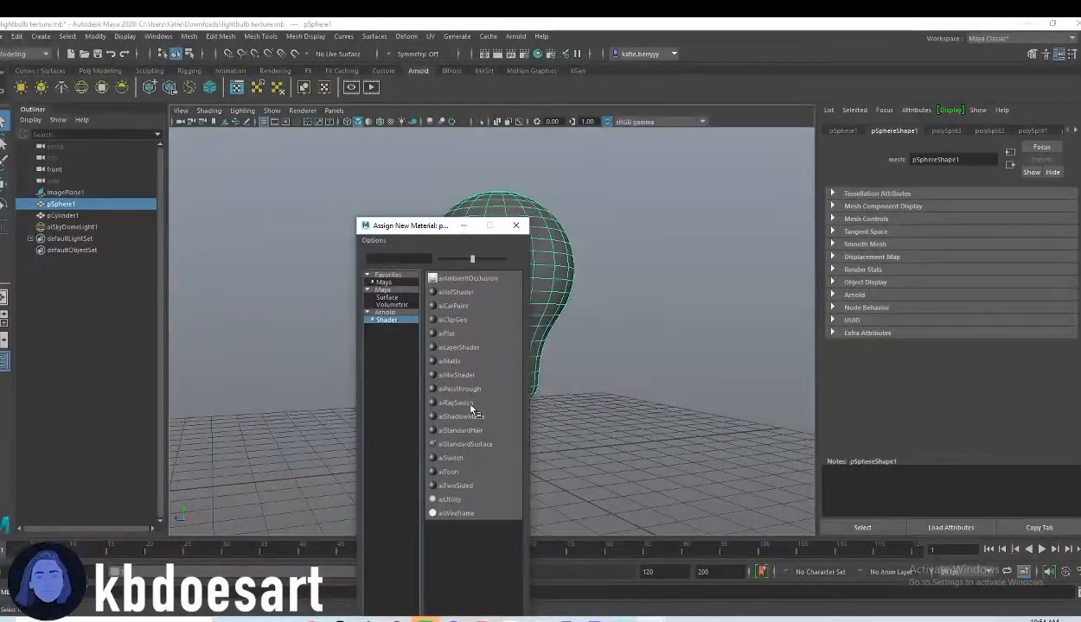
click(465, 443)
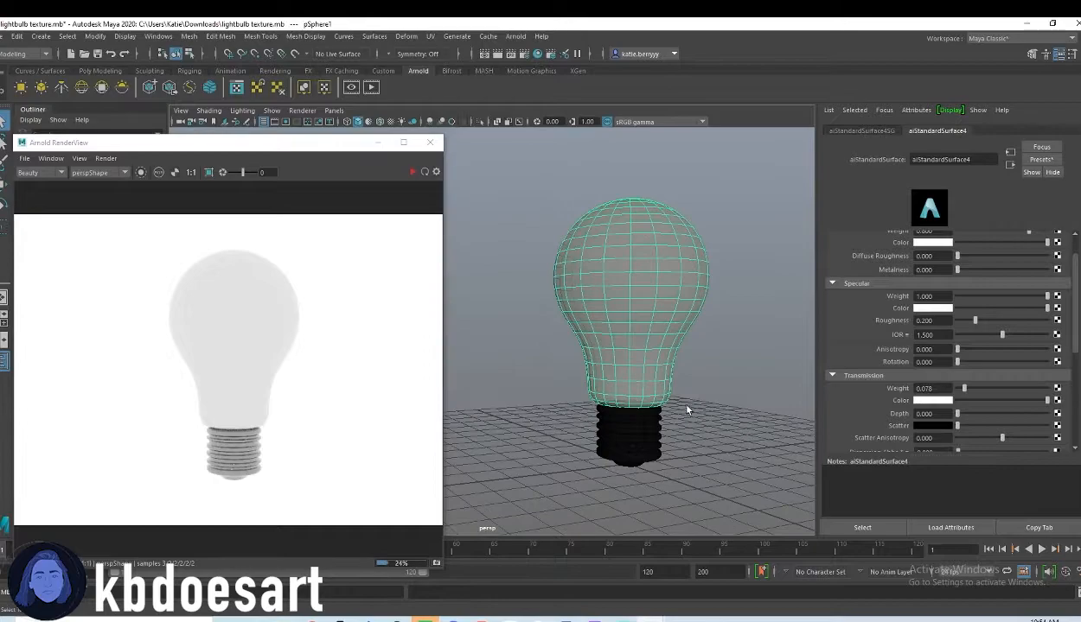
Step: Adjust the bulb material's Transmission Weight slider, settling at about 0.88
drag(963, 389, 979, 388)
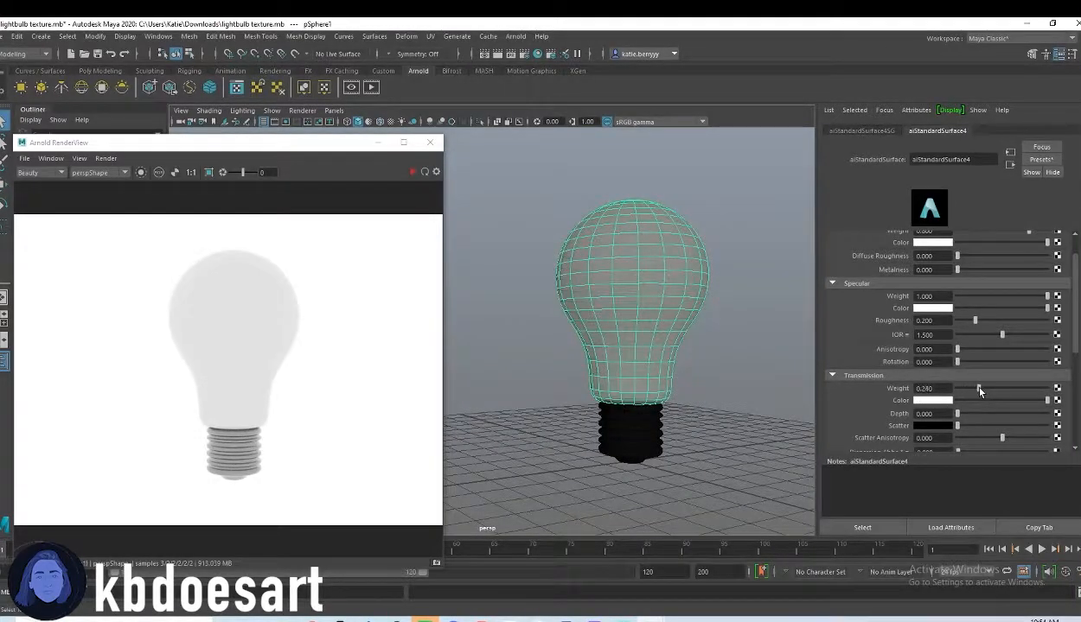
drag(957, 388, 968, 388)
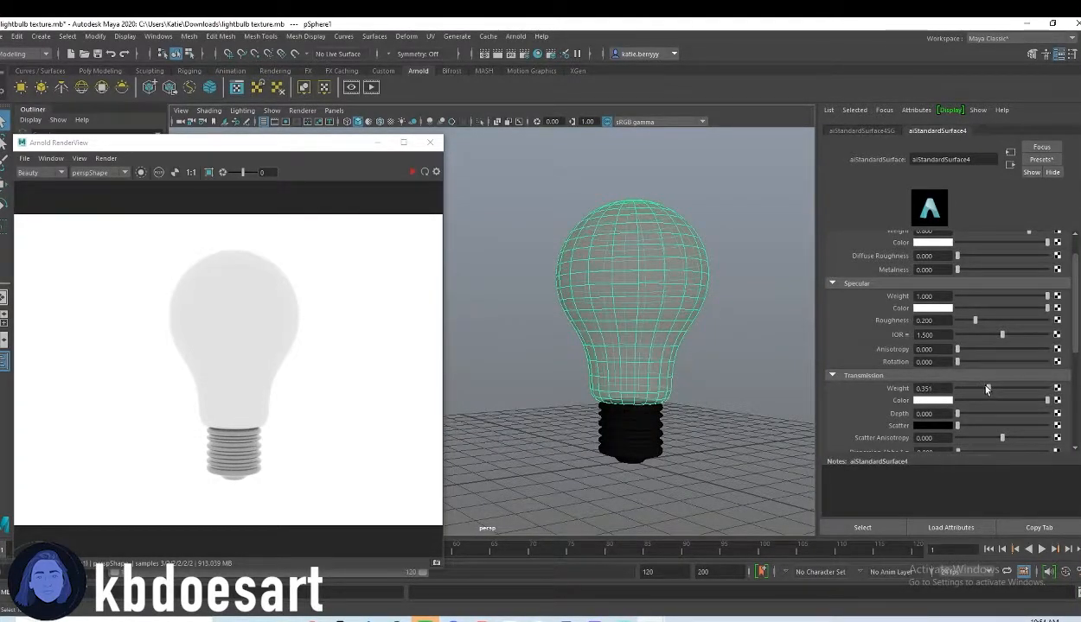
drag(994, 388, 986, 388)
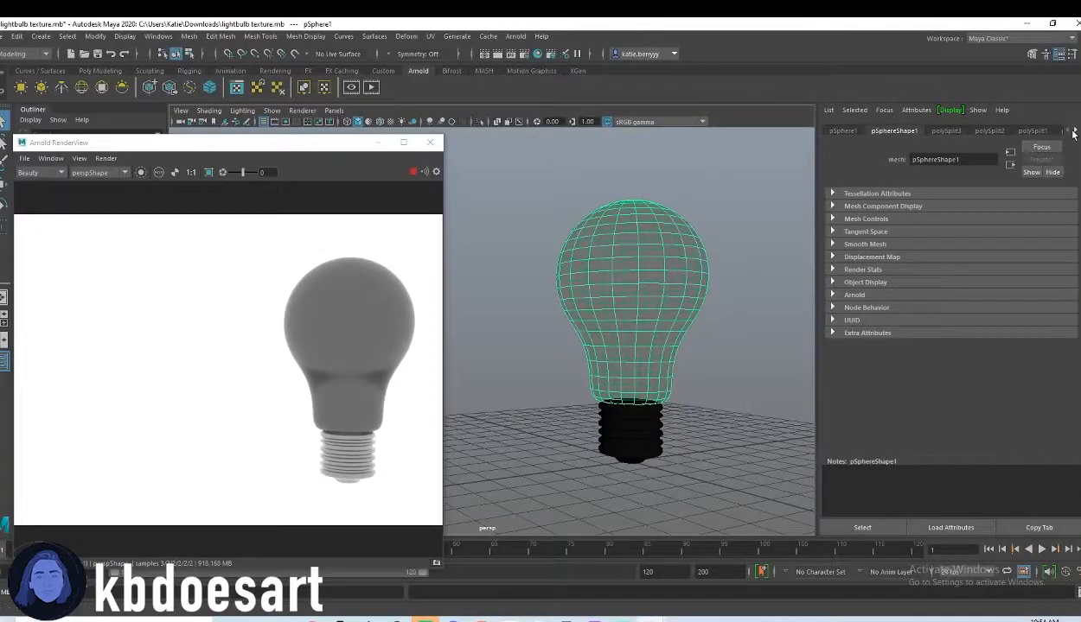
click(1027, 131)
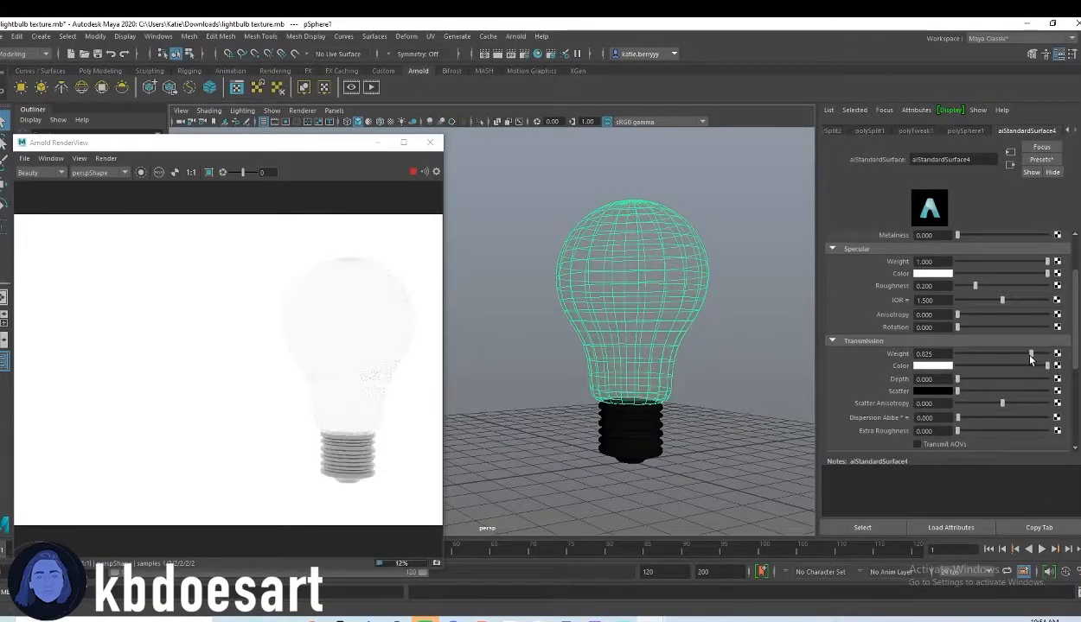
drag(1003, 353, 1059, 353)
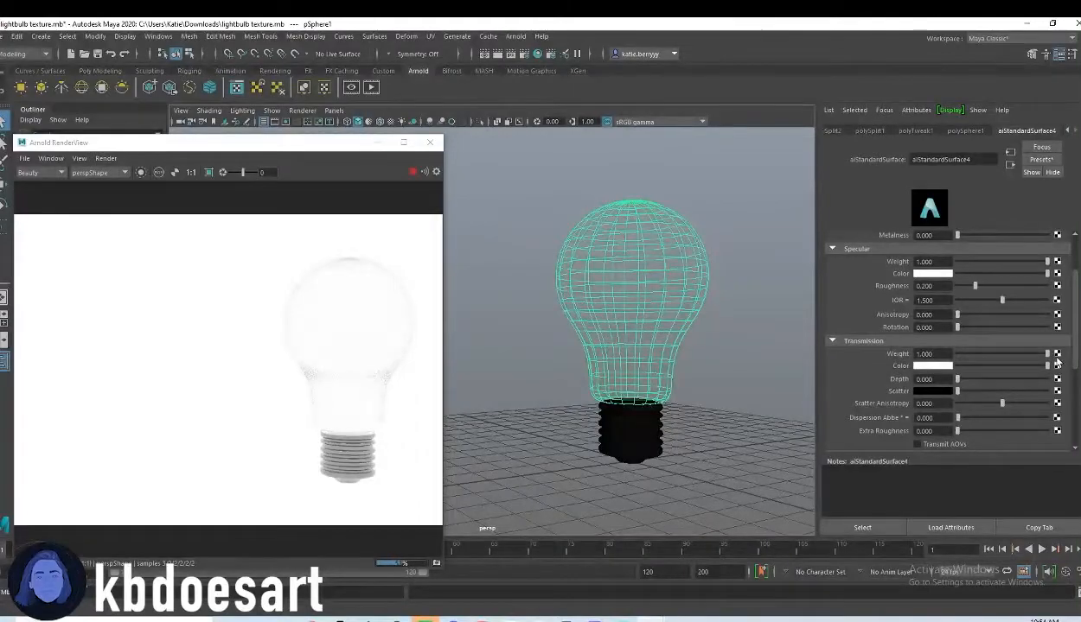
drag(1046, 353, 1028, 353)
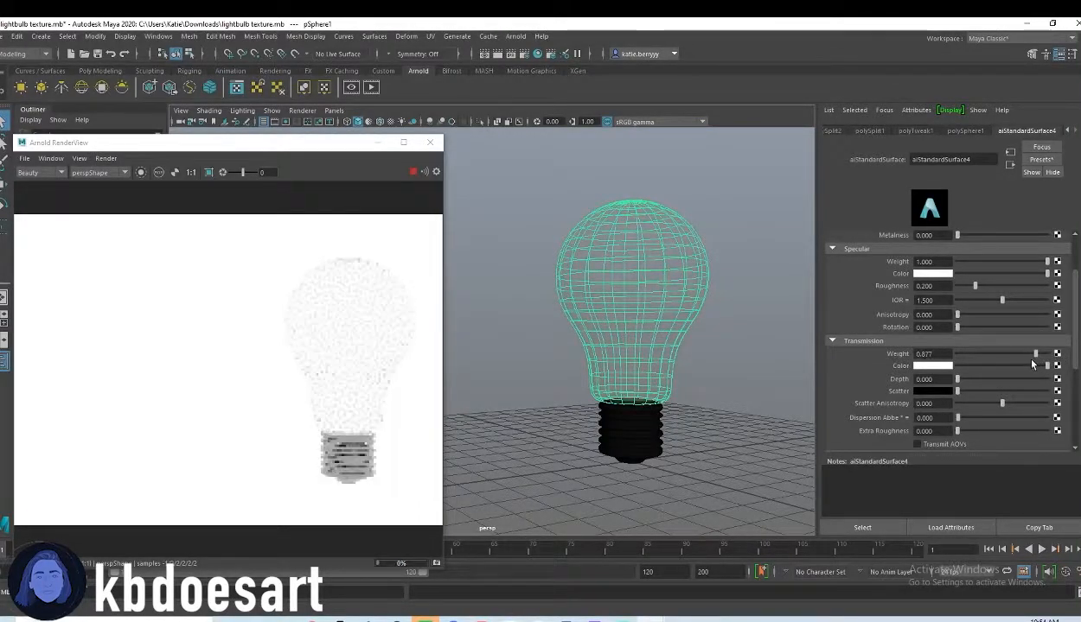
drag(1038, 353, 1025, 353)
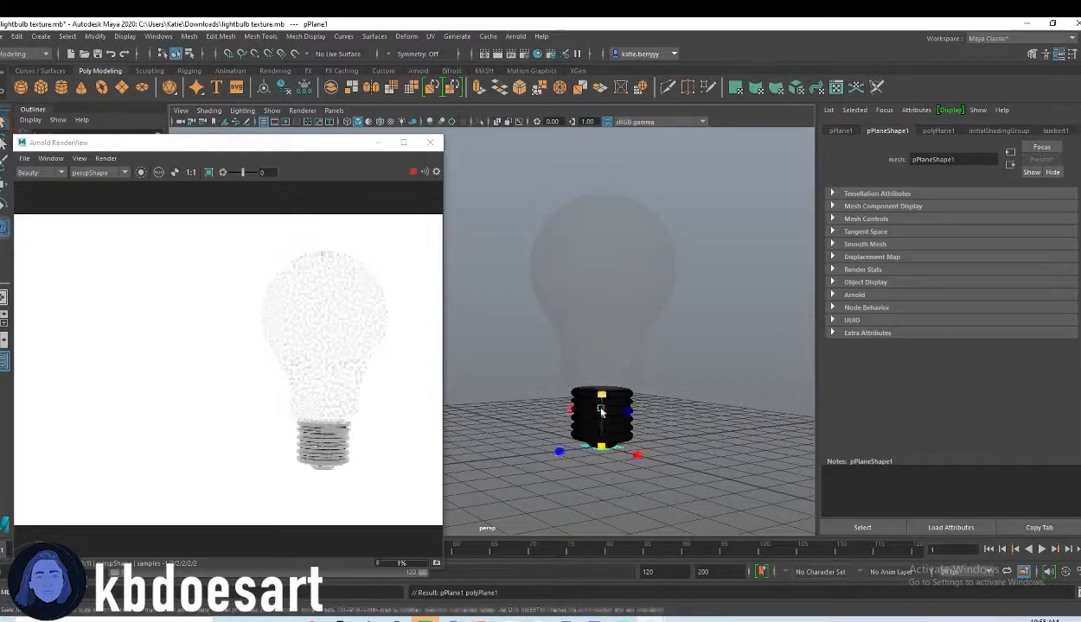
Step: Give the ground plane an aiStandardSurface material with a Checker texture on Base Color
right_click(601, 419)
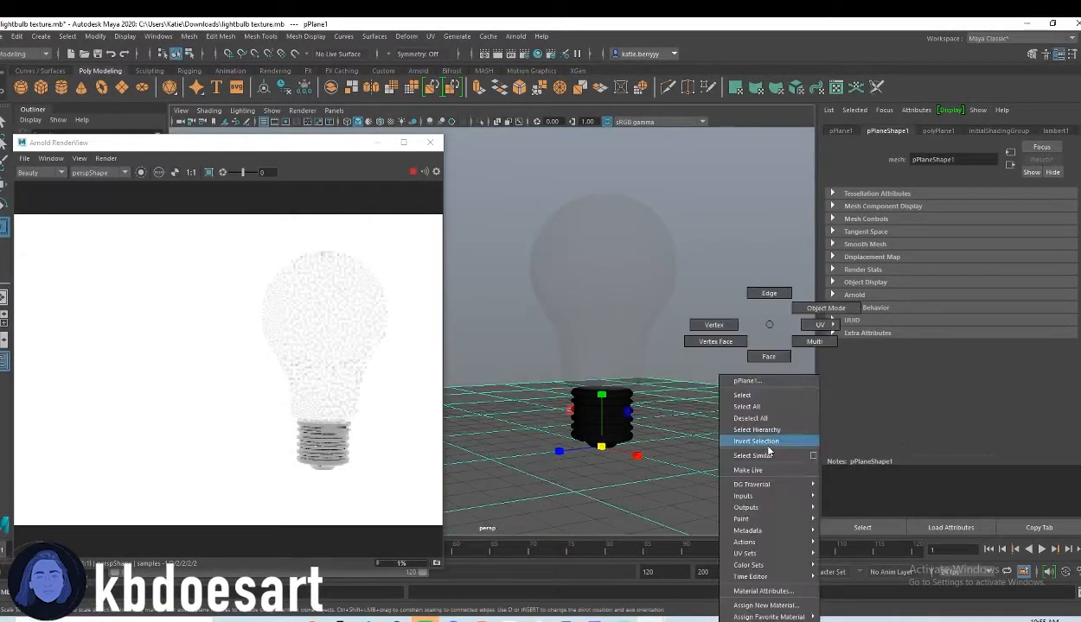
click(764, 604)
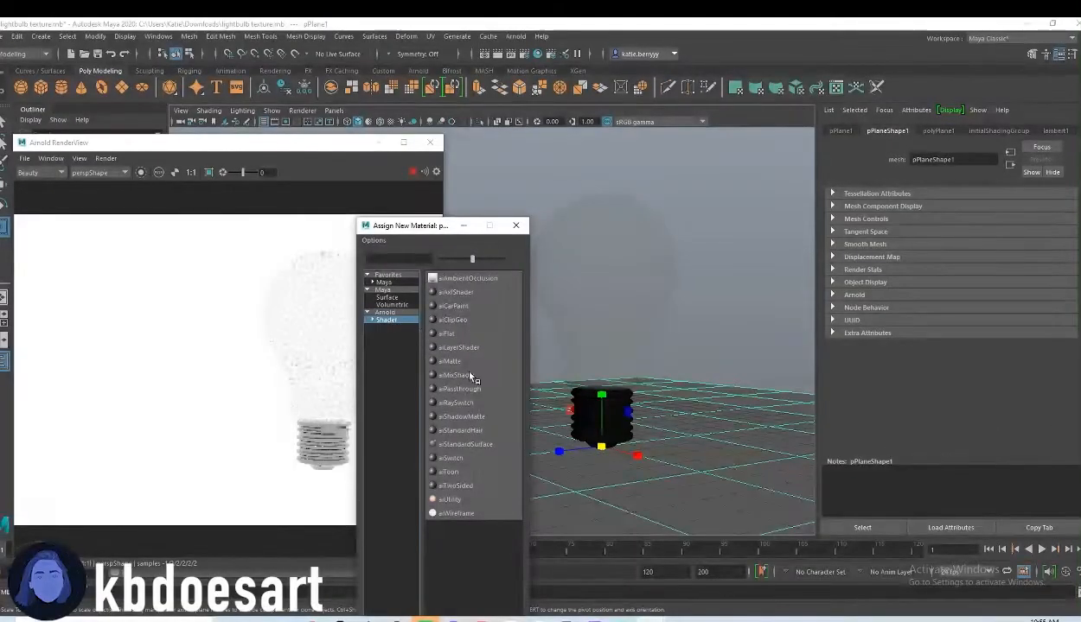
click(466, 429)
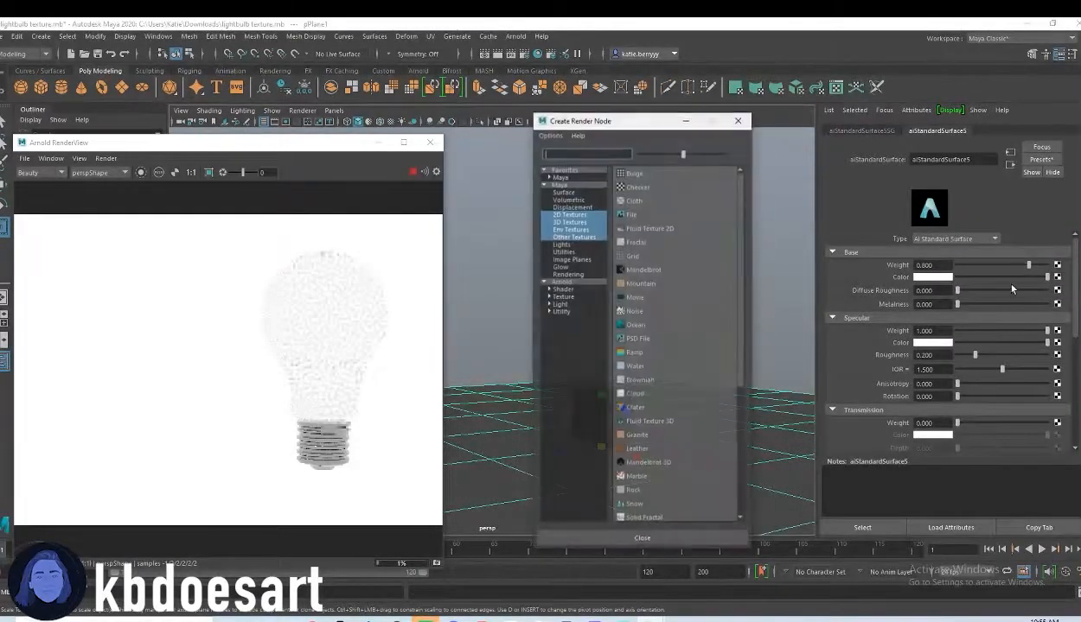
click(637, 187)
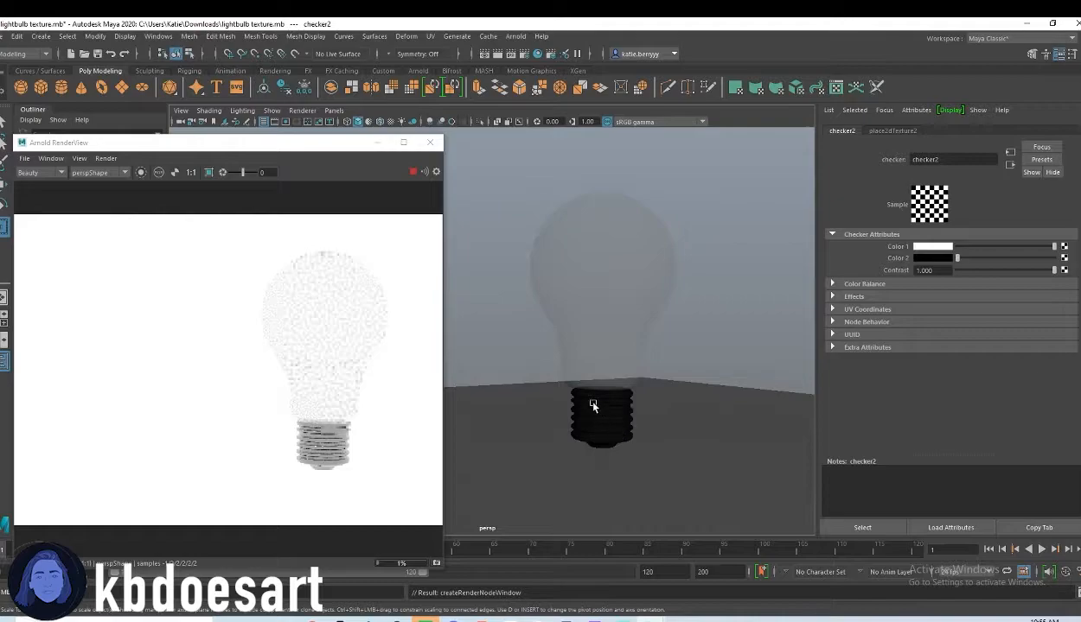
click(425, 172)
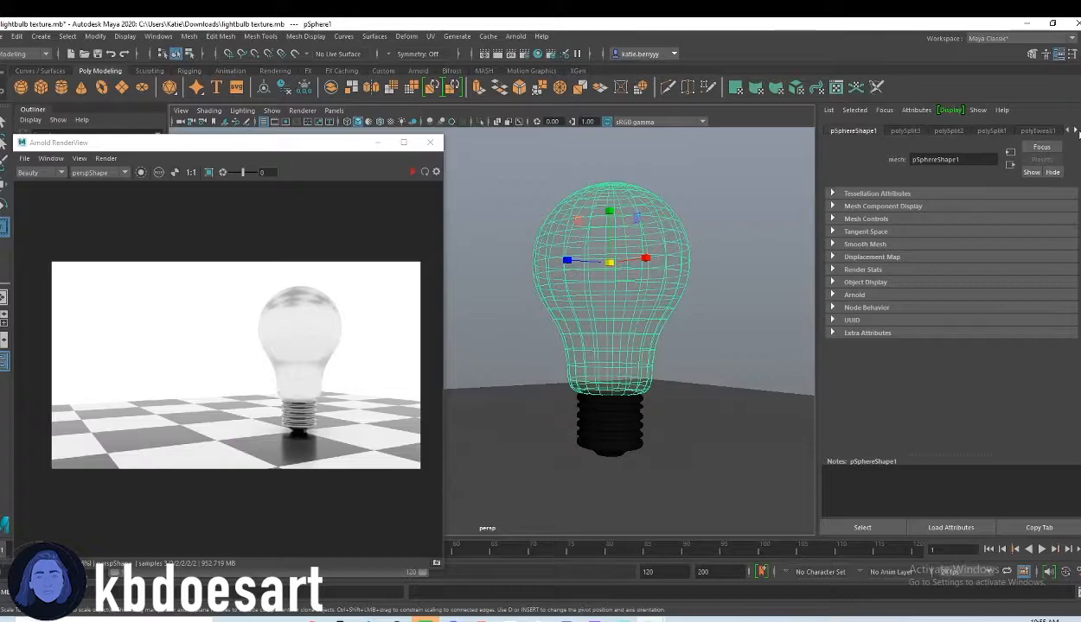
Step: Raise the bulb's diffuse roughness to about 0.65 and roughen the transmission to frost it
click(1026, 131)
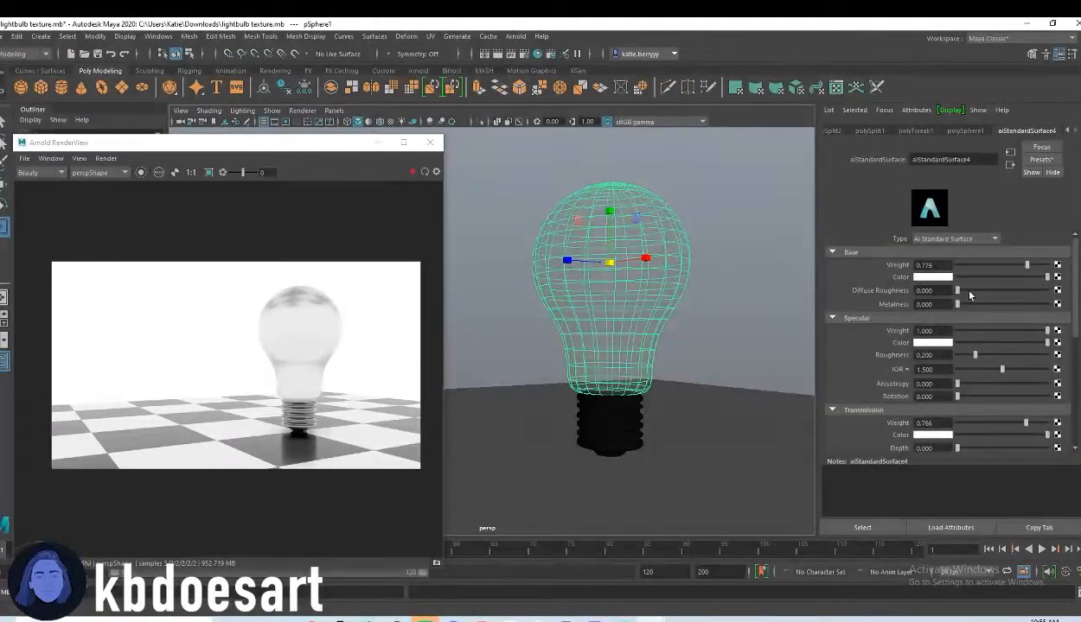
drag(958, 290, 1015, 291)
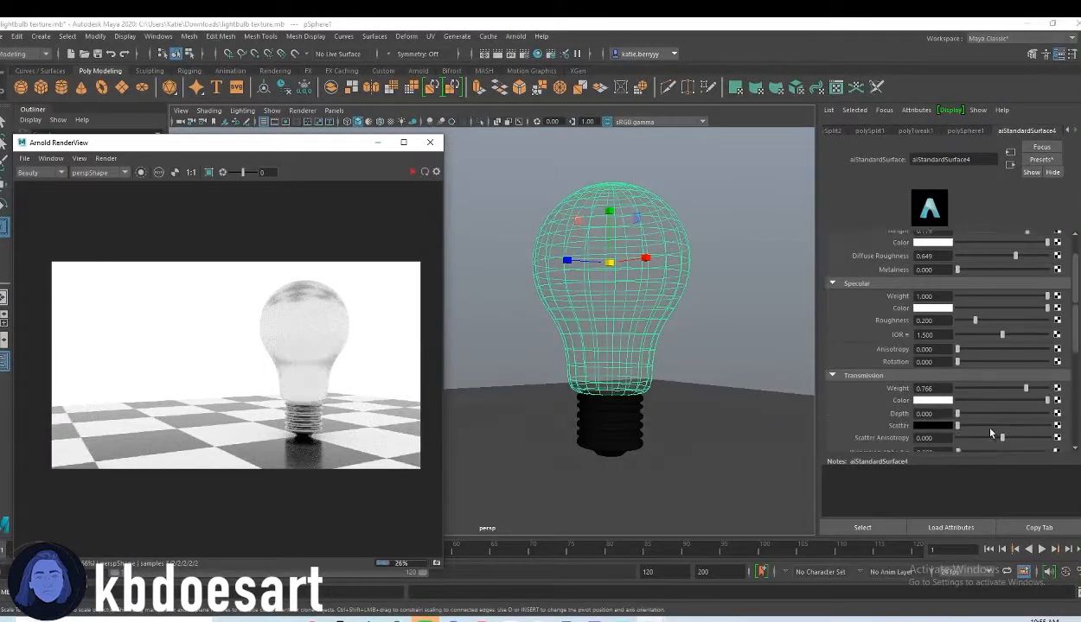
scroll(down, 3)
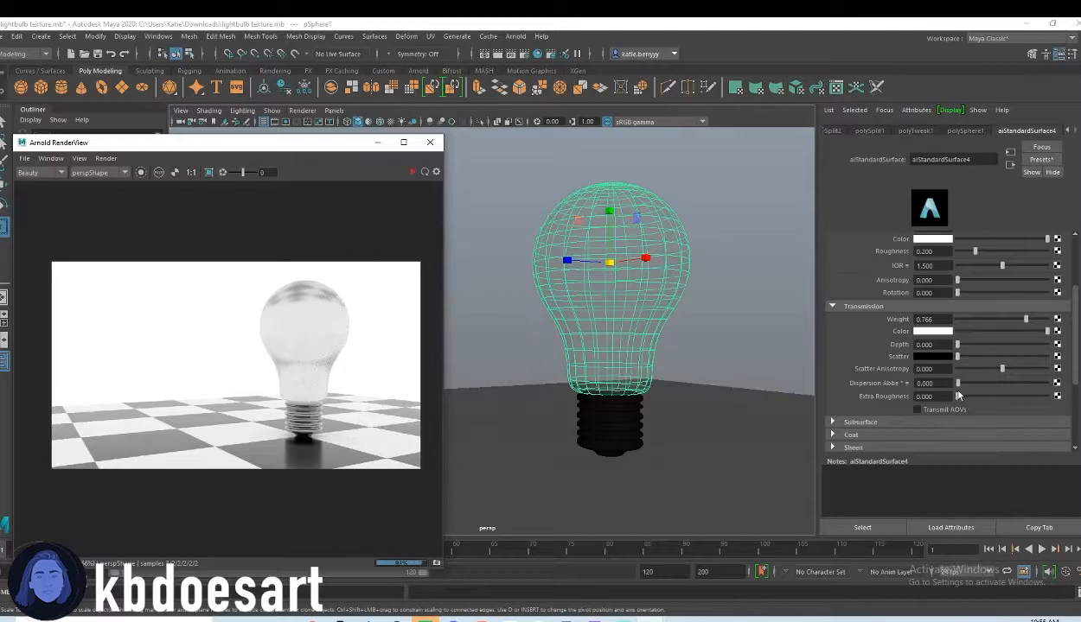
drag(957, 396, 984, 396)
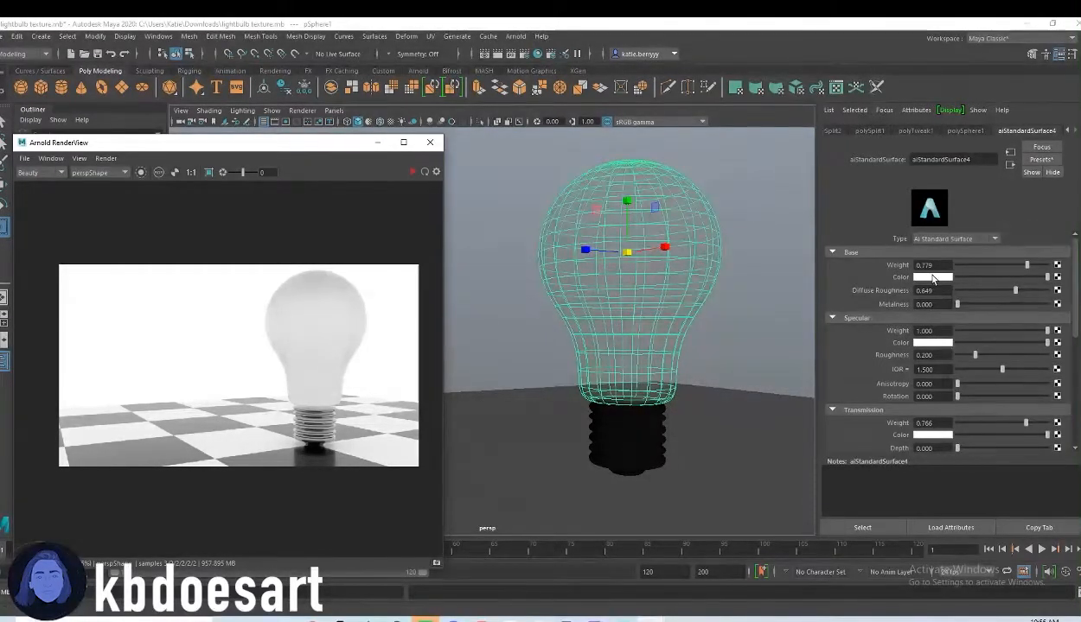
Step: Open the bulb material's Base Color swatch to pick a warm off-white
click(932, 277)
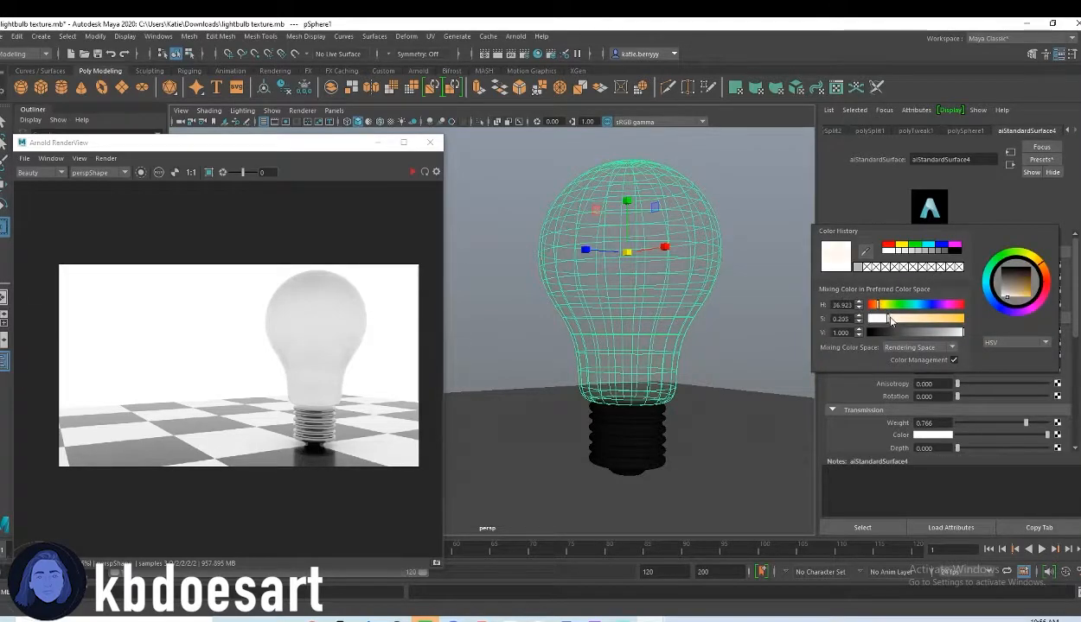